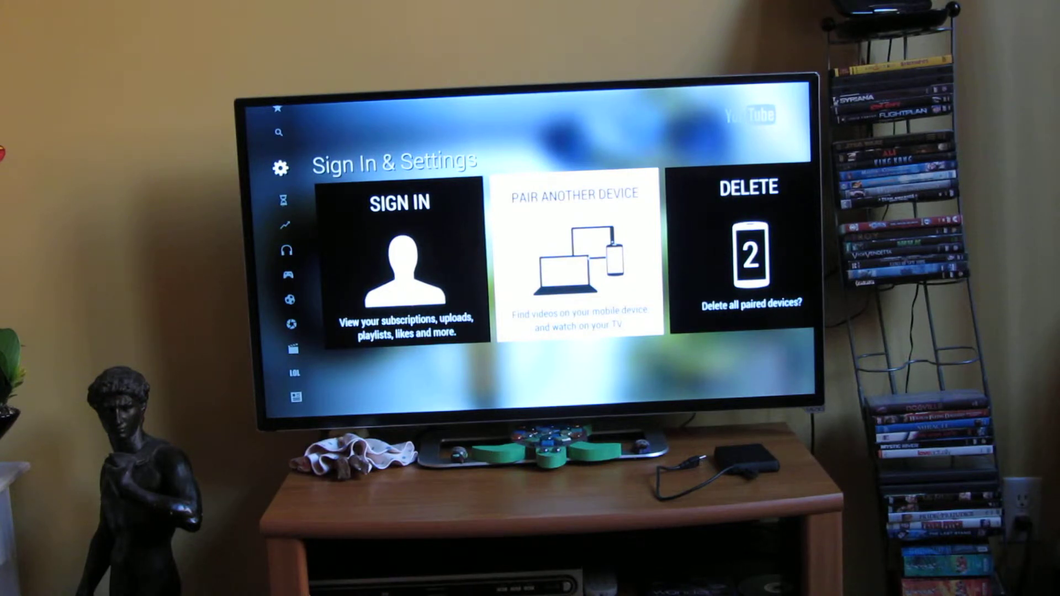
# - Show the TV's pairing code via Pair Another Device in Sign In & Settings
pyautogui.click(573, 260)
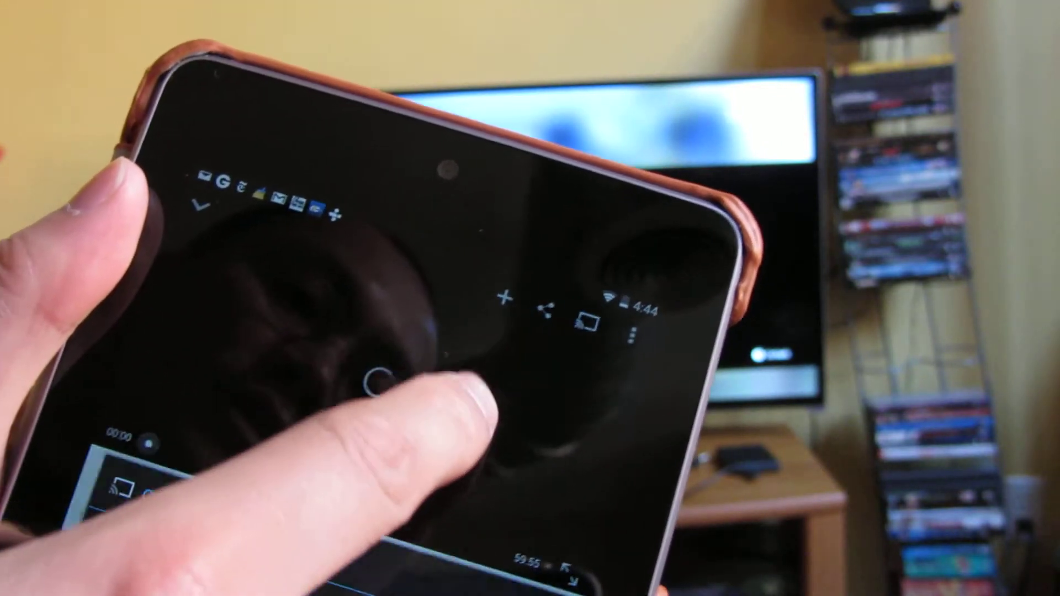
# - Cast the nature video from the tablet to the Vizio DTV
pyautogui.click(585, 316)
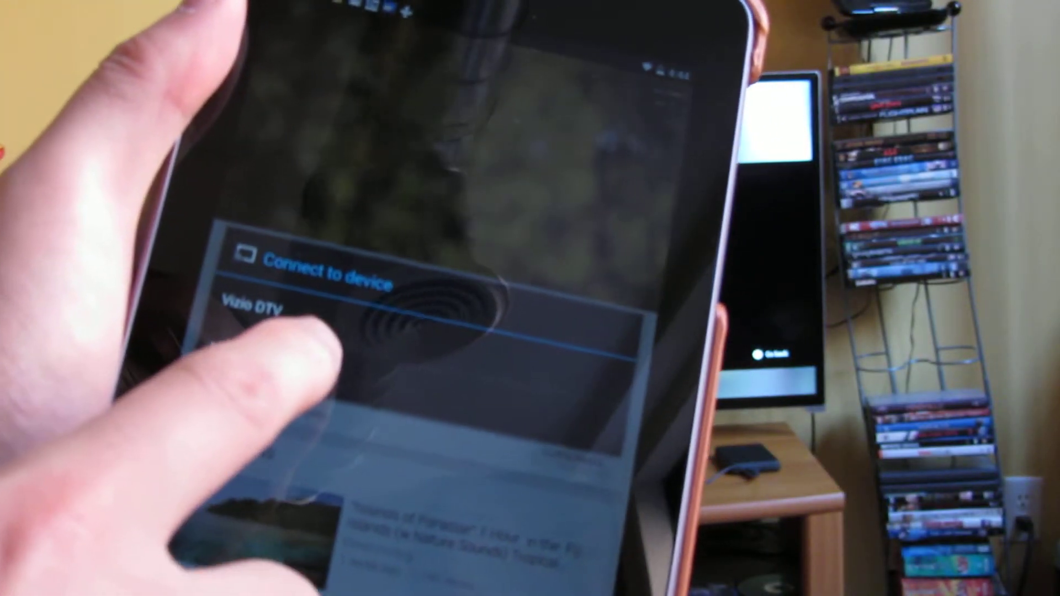
pyautogui.click(257, 308)
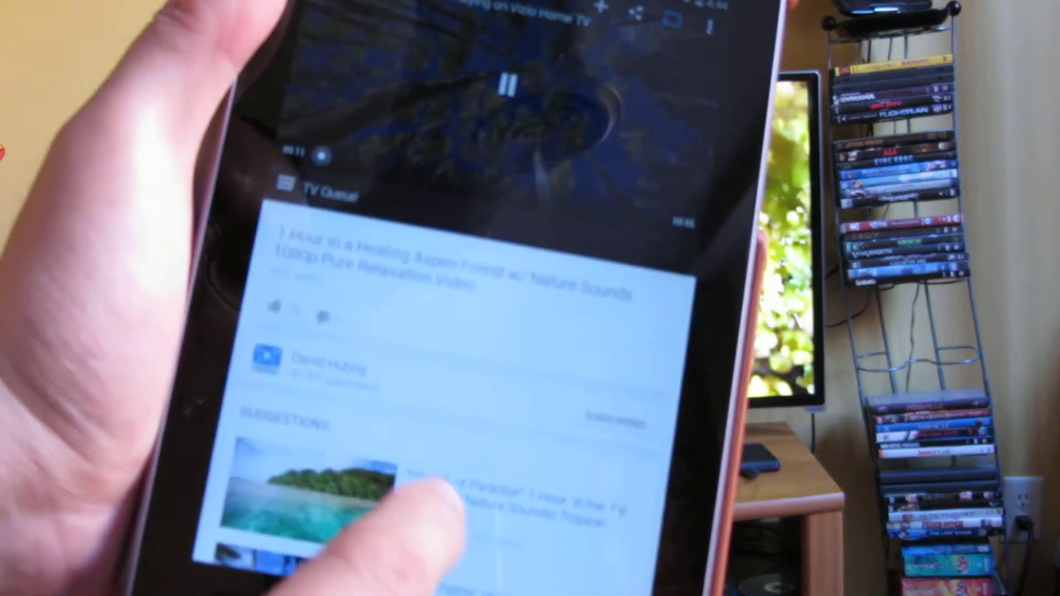
pyautogui.scroll(-3)
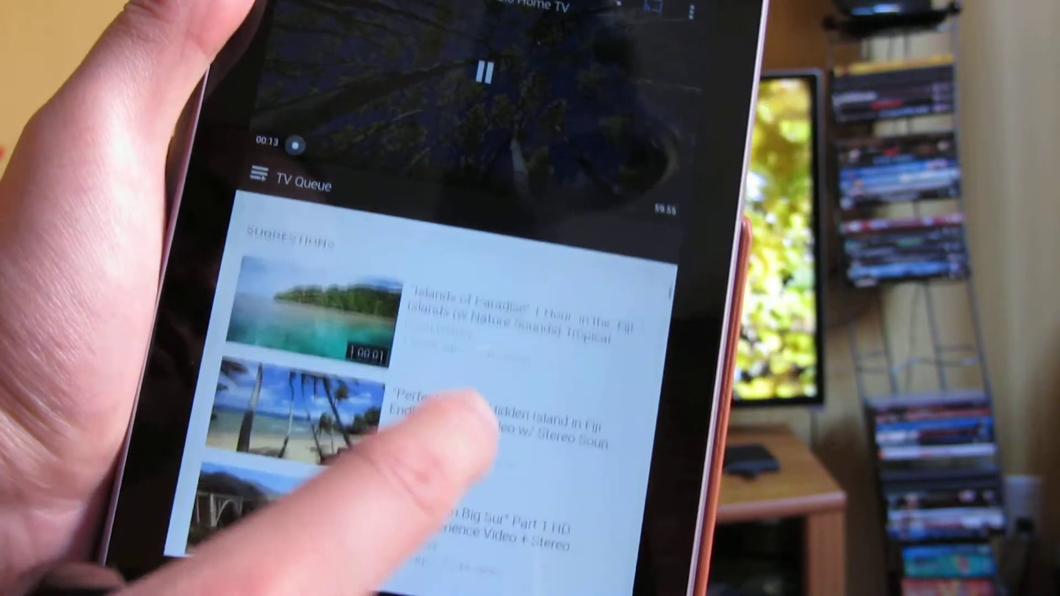
pyautogui.scroll(-3)
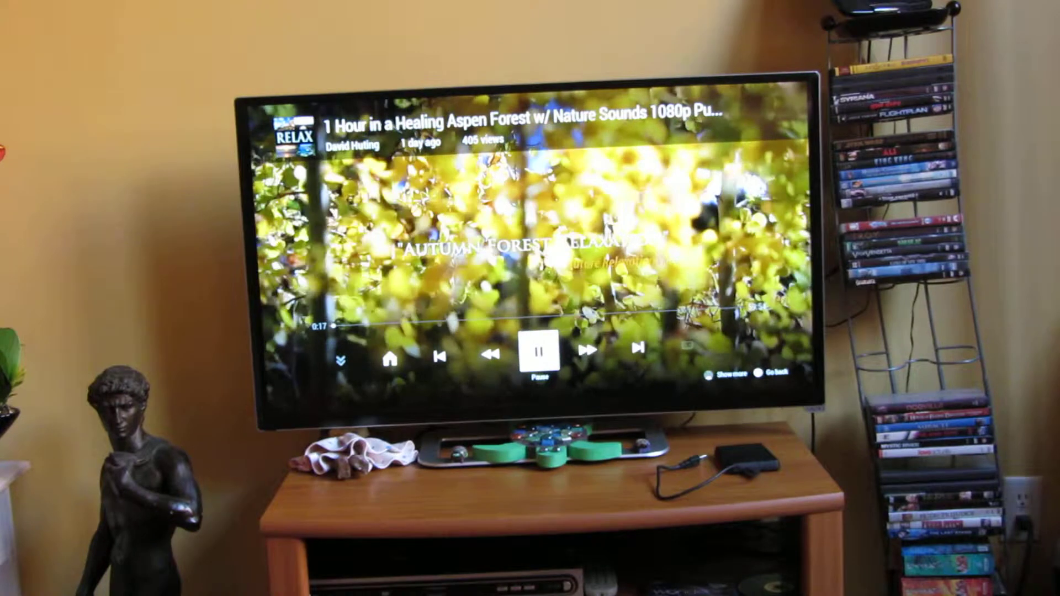
pyautogui.click(634, 357)
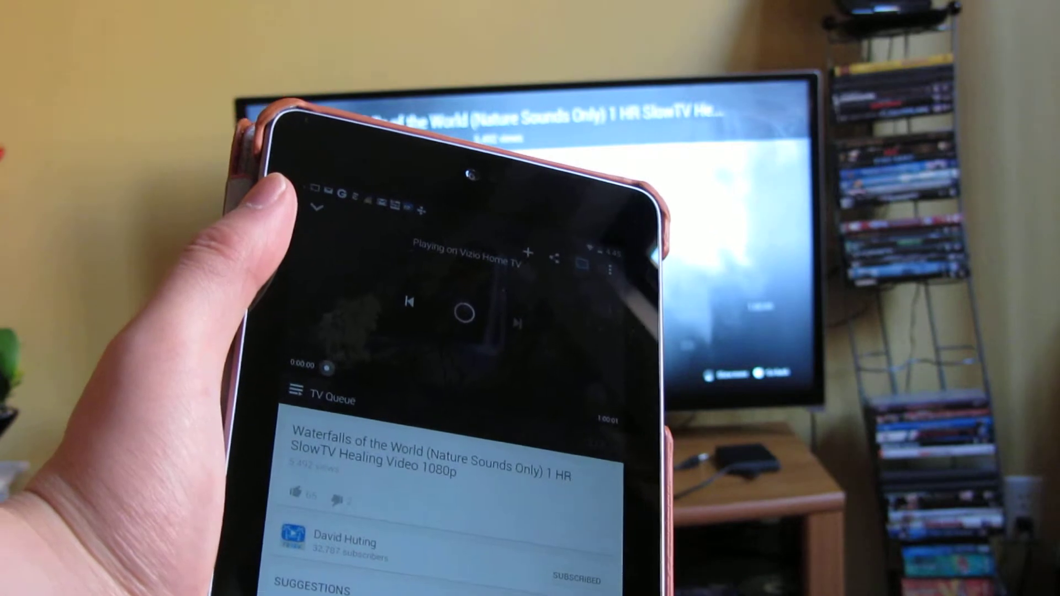
pyautogui.click(464, 313)
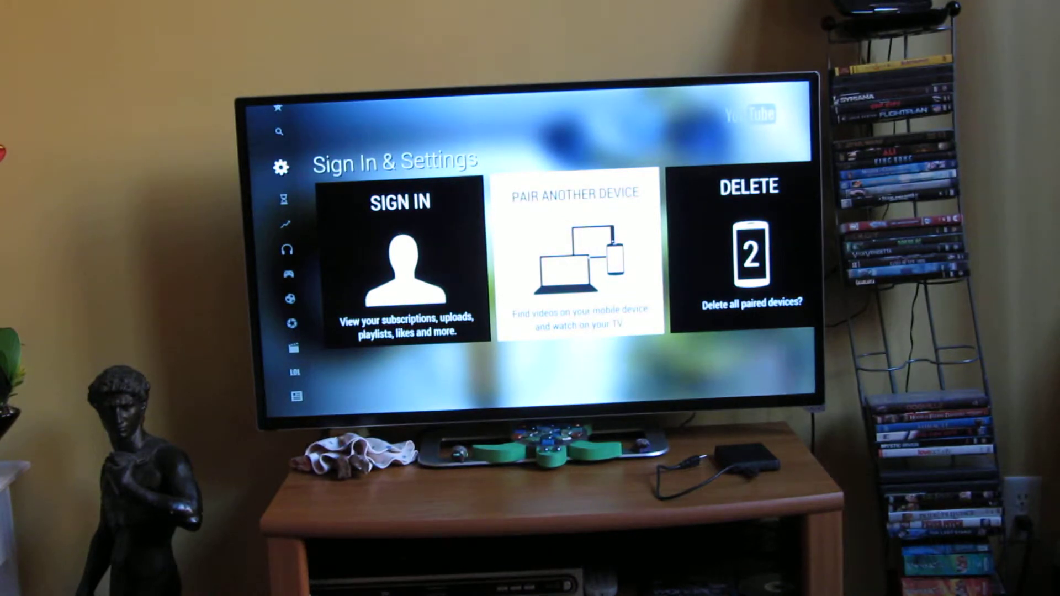
# - View the pairing screen showing the ASUS Nexus 7 as a connected device
pyautogui.click(572, 261)
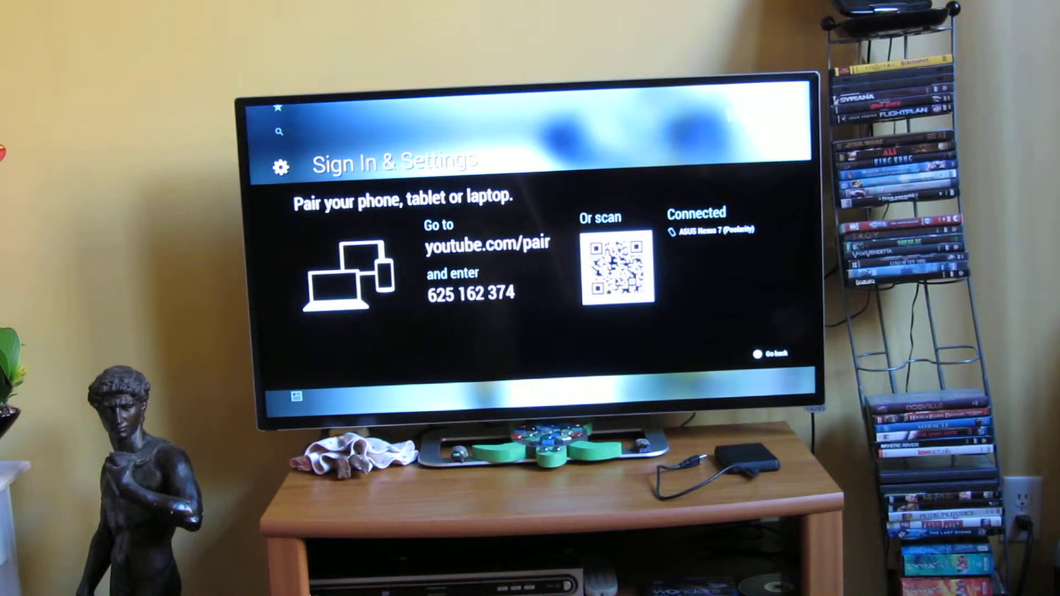